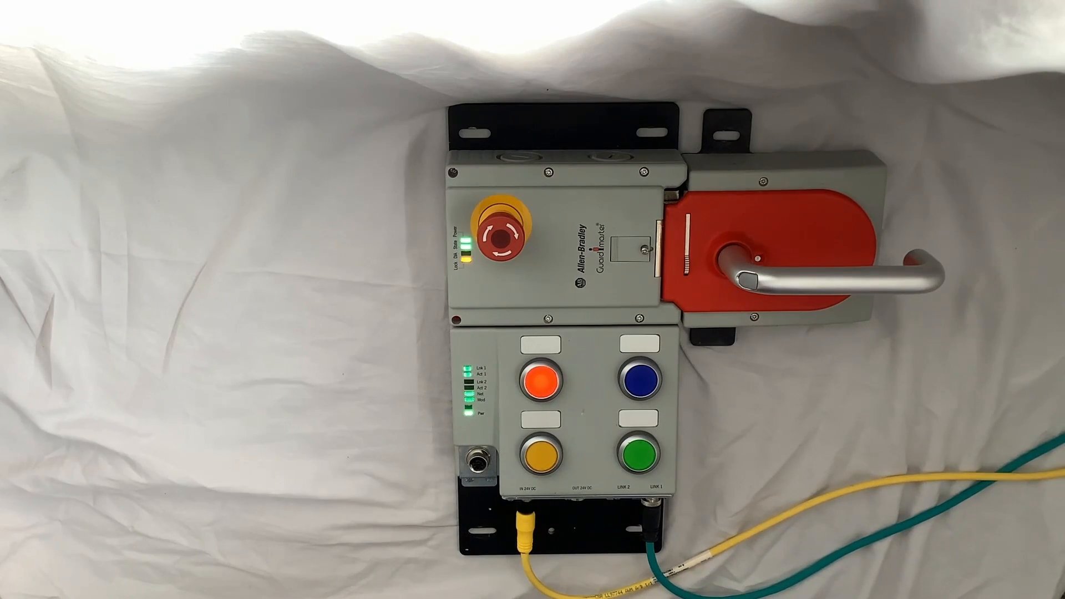
left_click(636, 449)
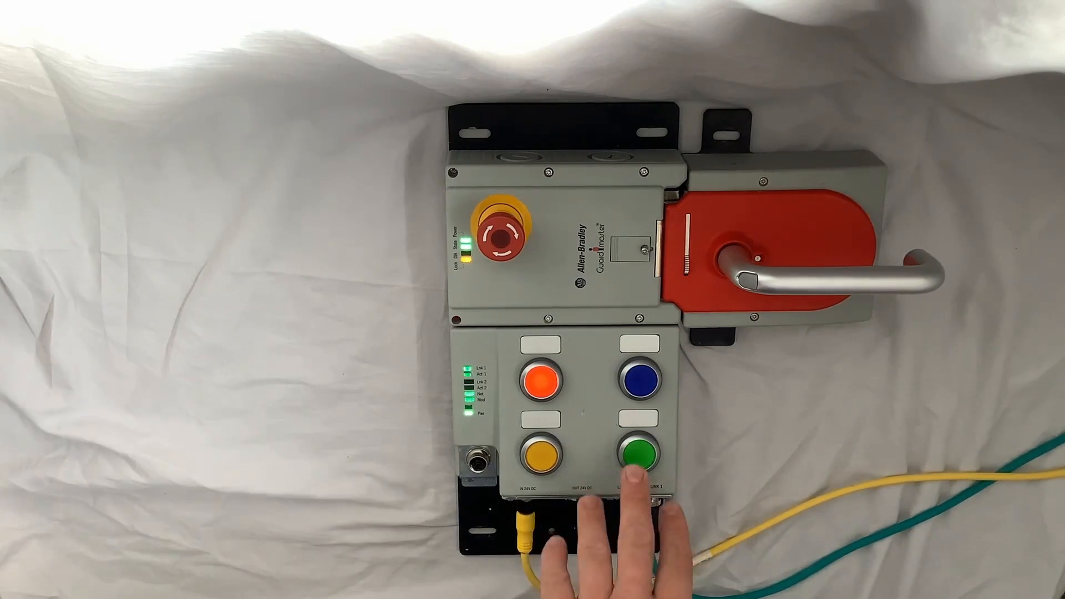
left_click(637, 454)
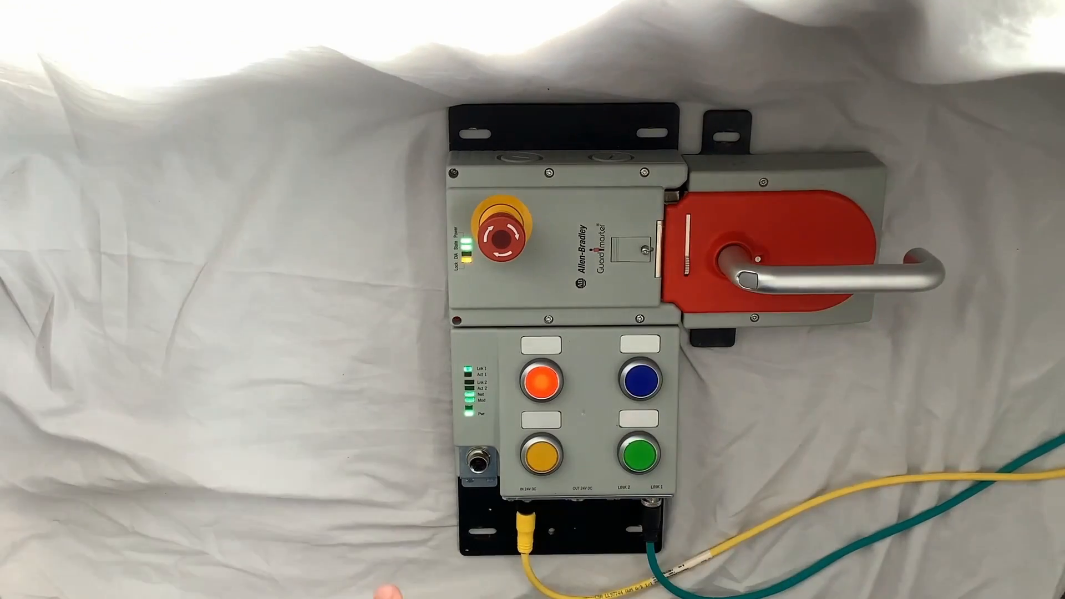
left_click(506, 238)
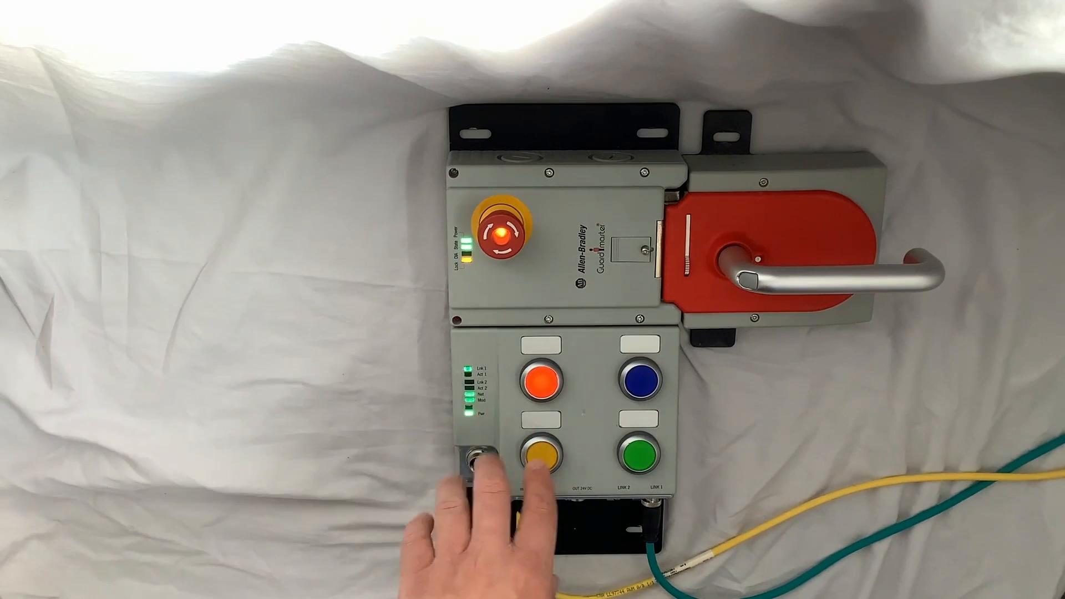
left_click(635, 387)
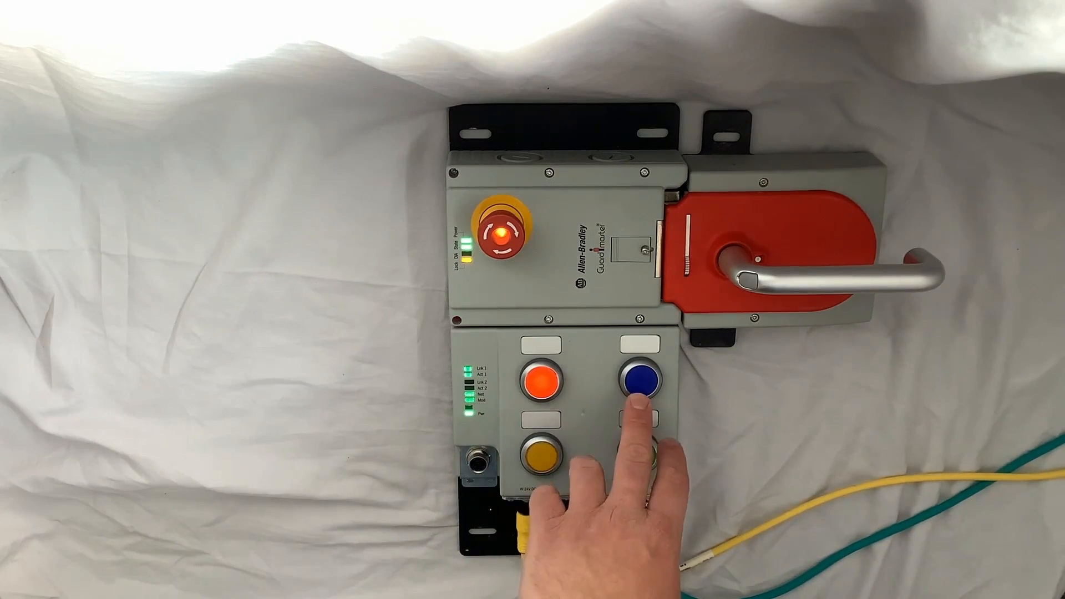